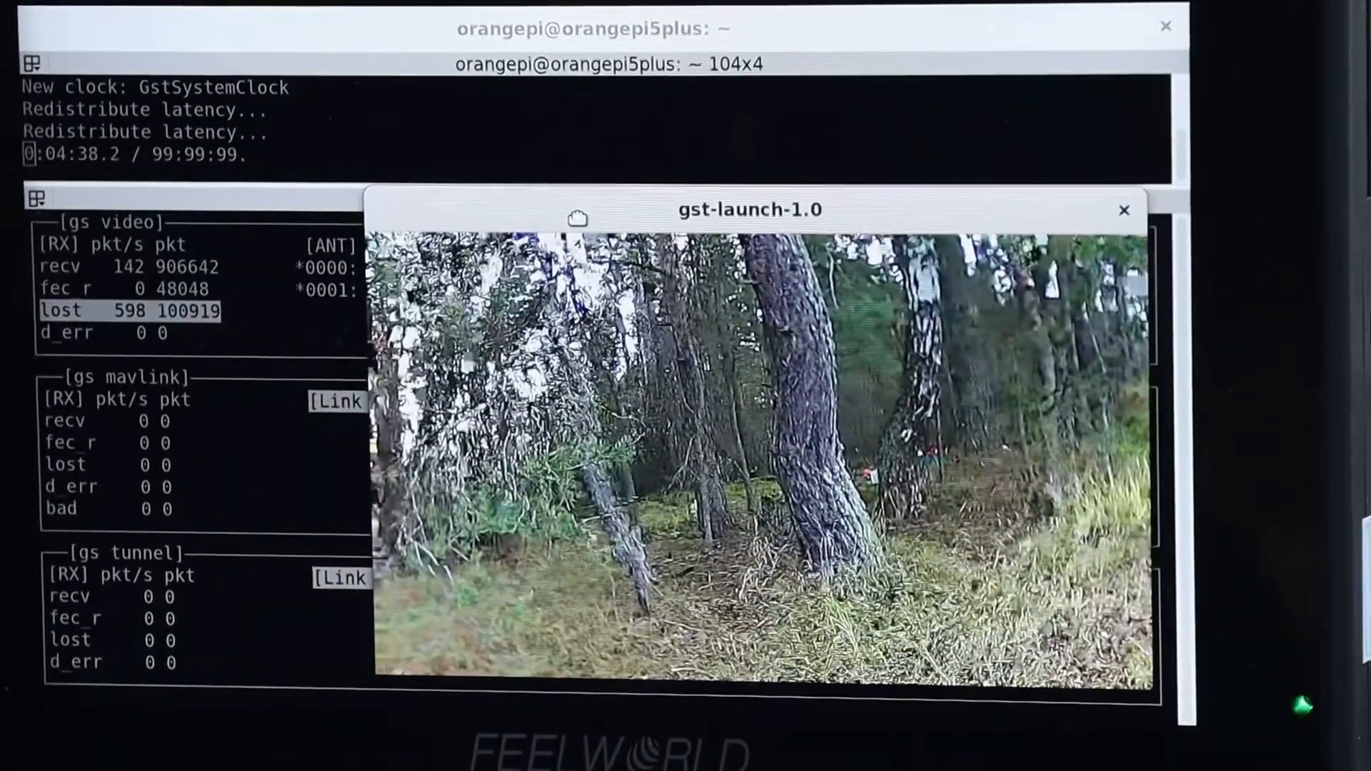
{"action": "mouse_move", "coordinate": [581, 223]}
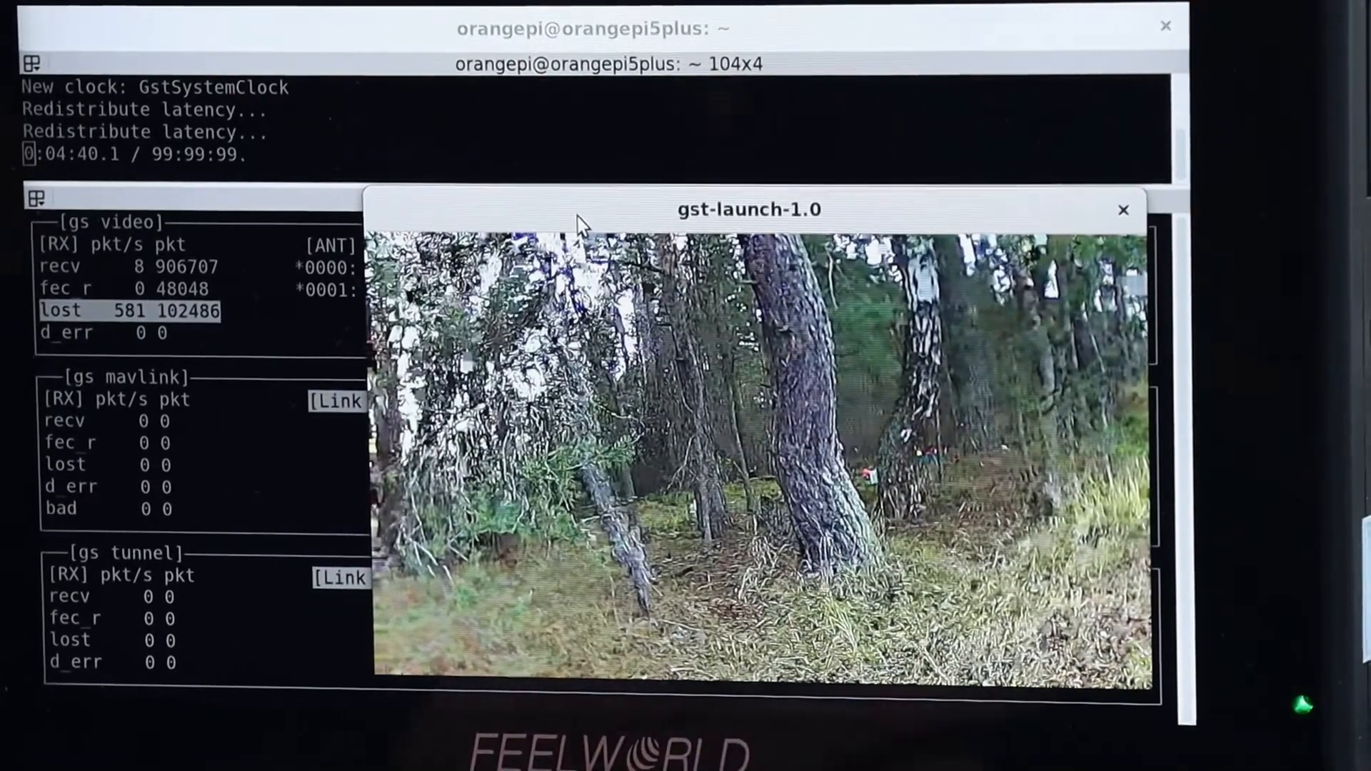